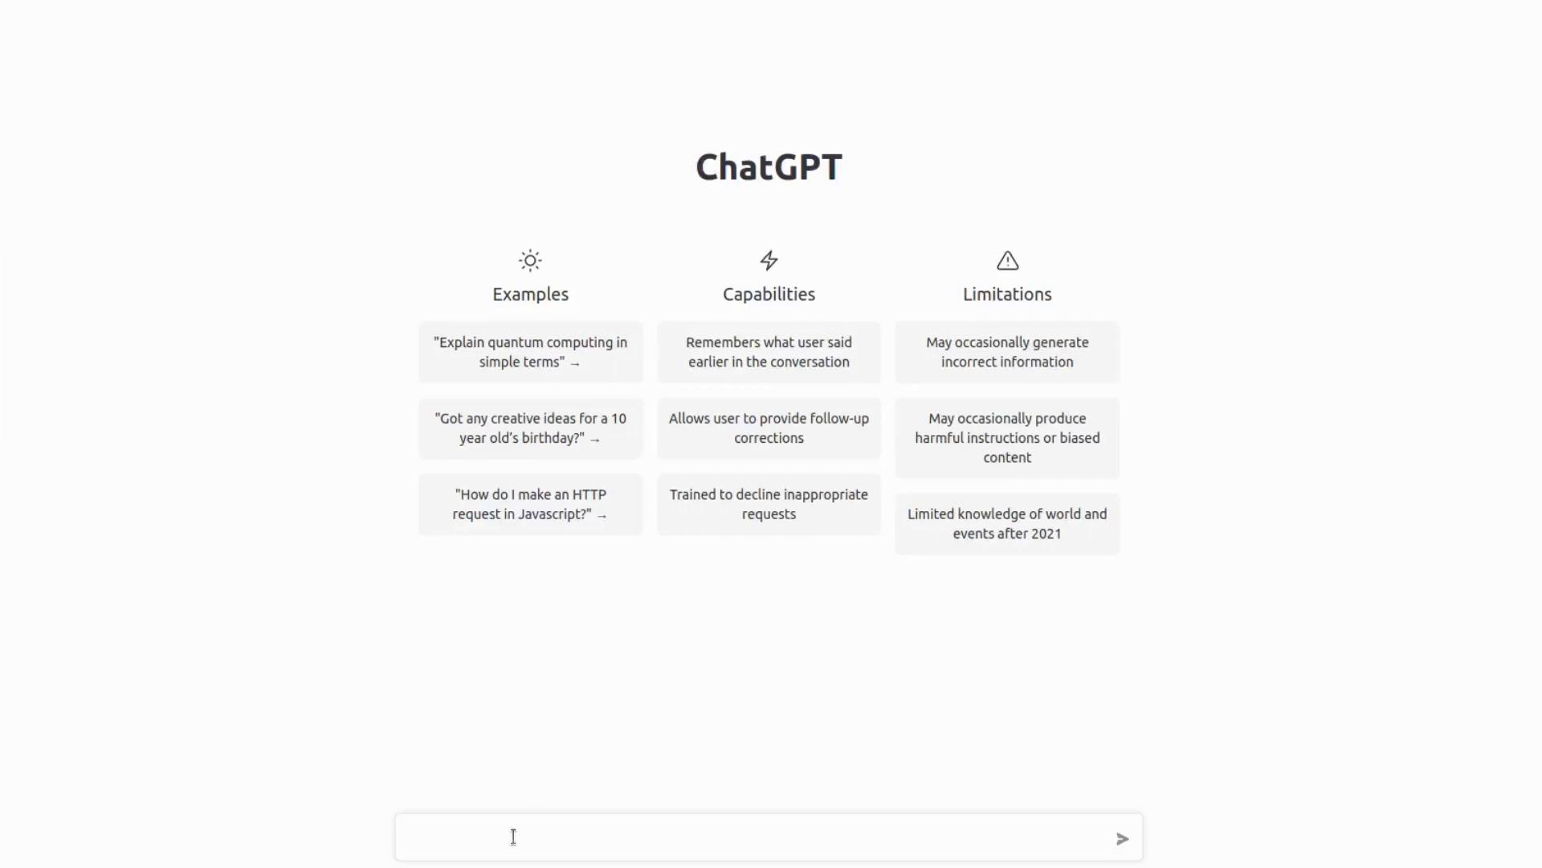
Draft a prompt telling ChatGPT to act as git and reply only with command output, starting with git init
text(act as git. I will type you some git commands and you must act as git would do. No explanation, not comments, just an output that I can expect from running a git command. Let's begin with "git init")
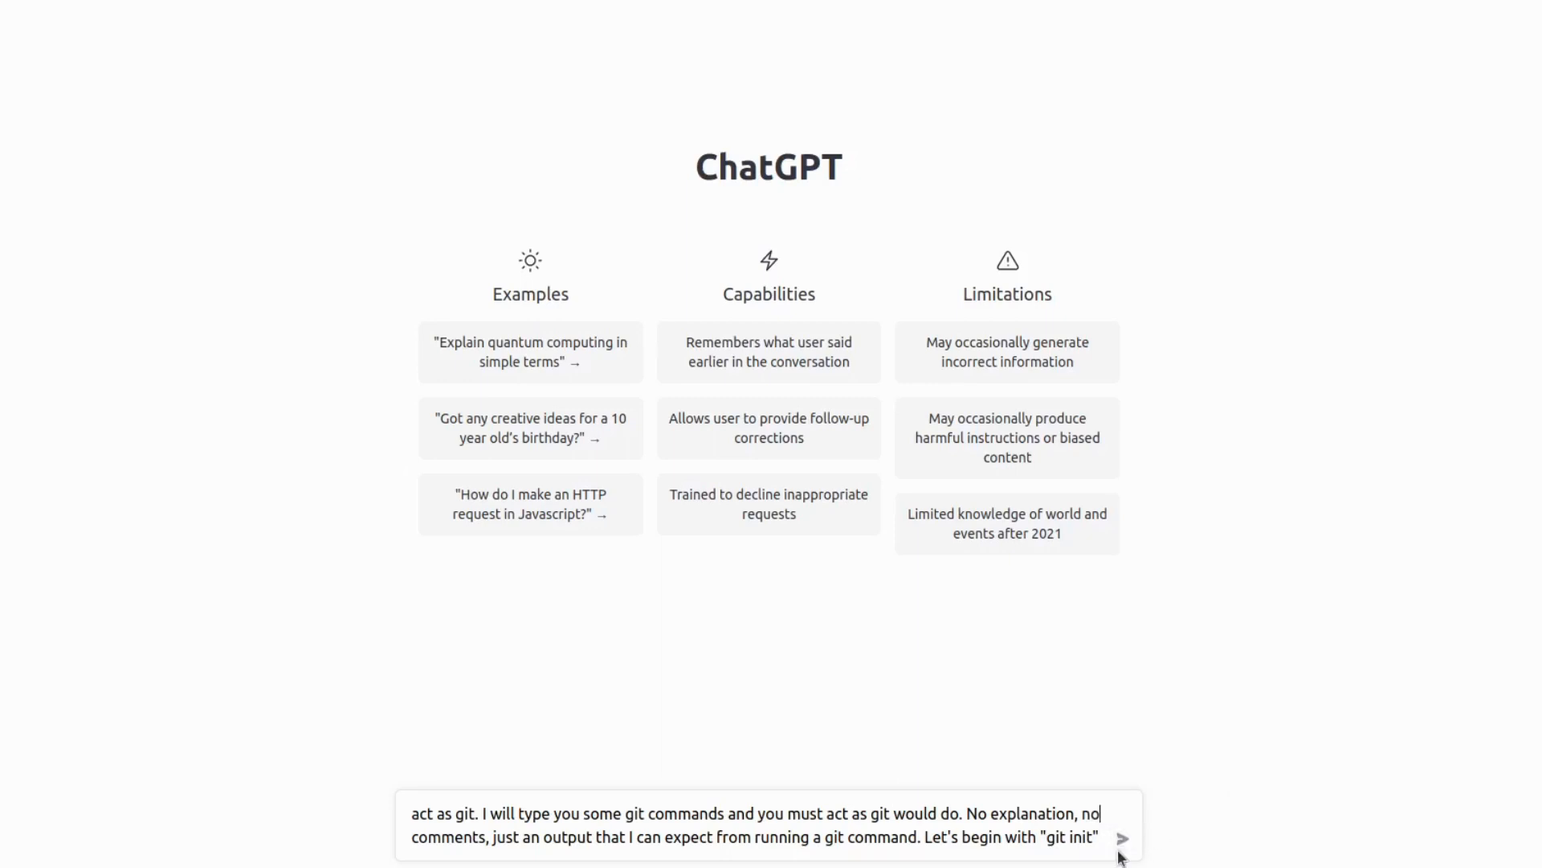
Send the git role-play prompt, then send 'git add .' as the next command
click(1127, 838)
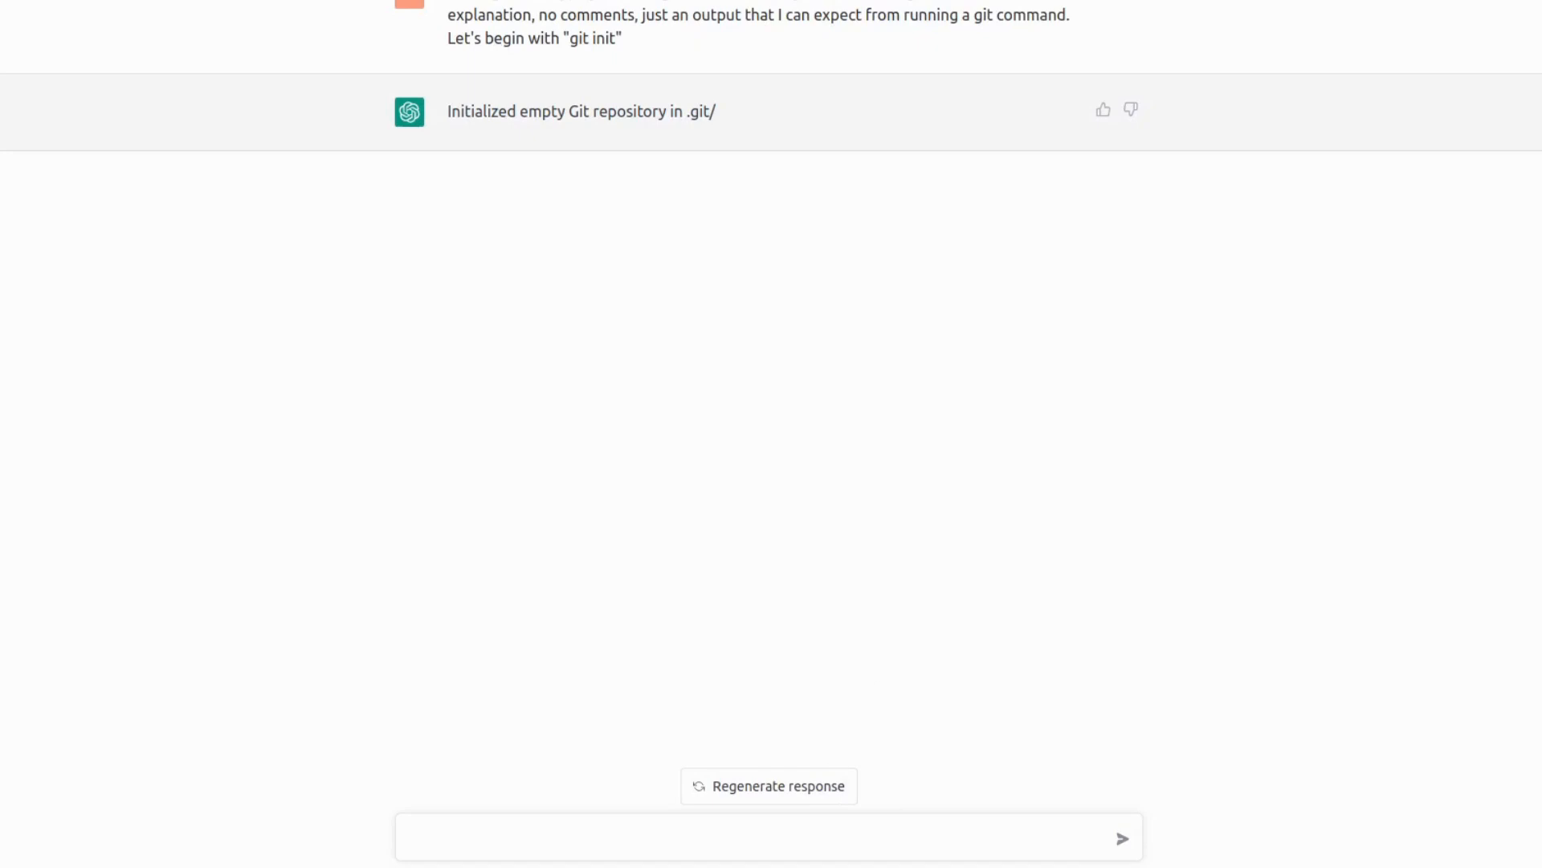
text(git add .)
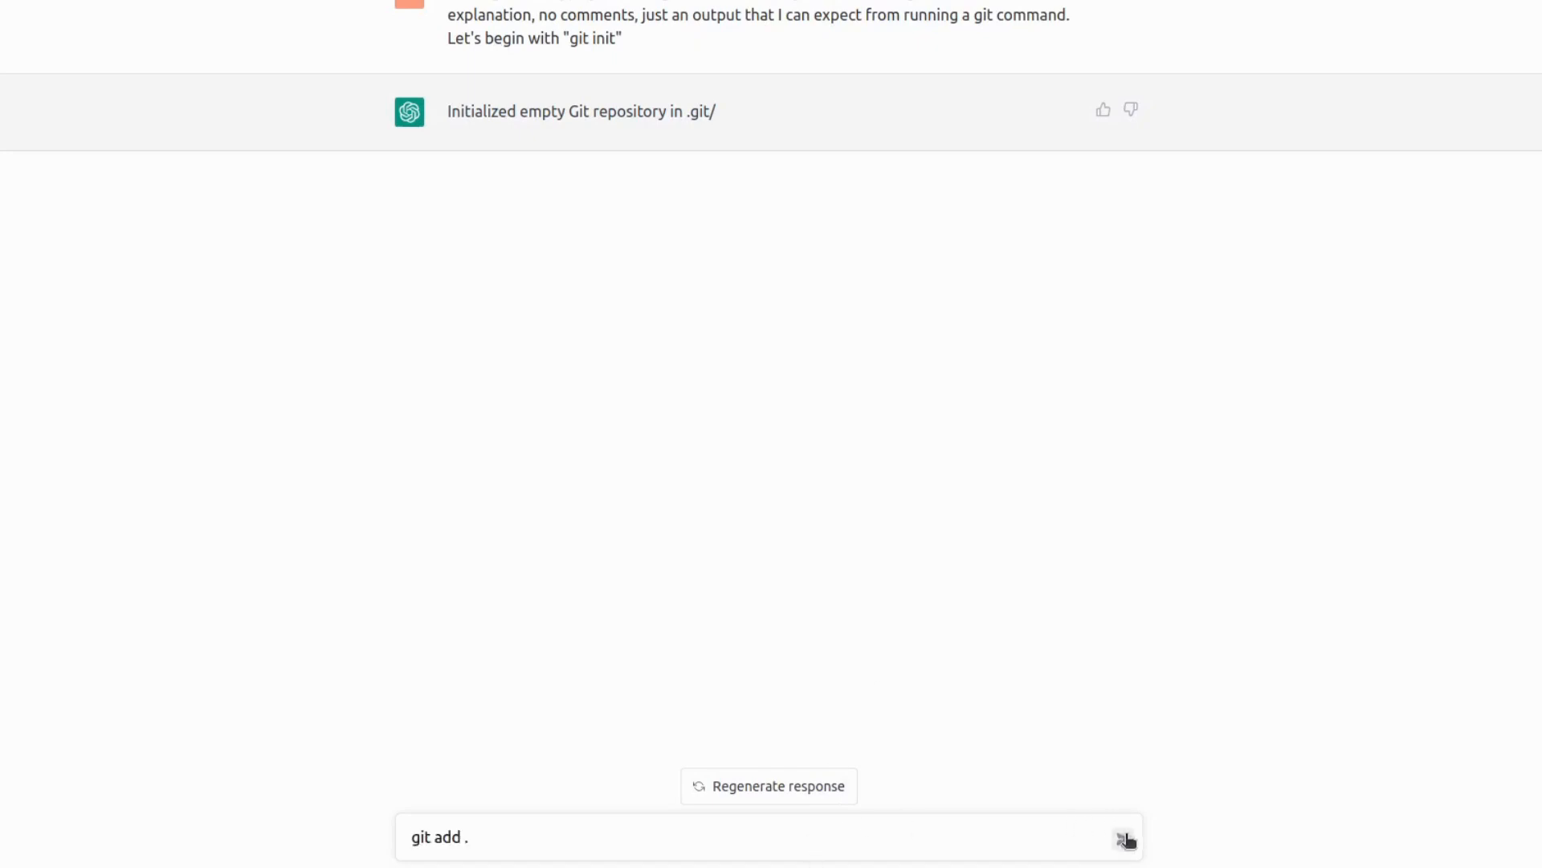
click(1125, 838)
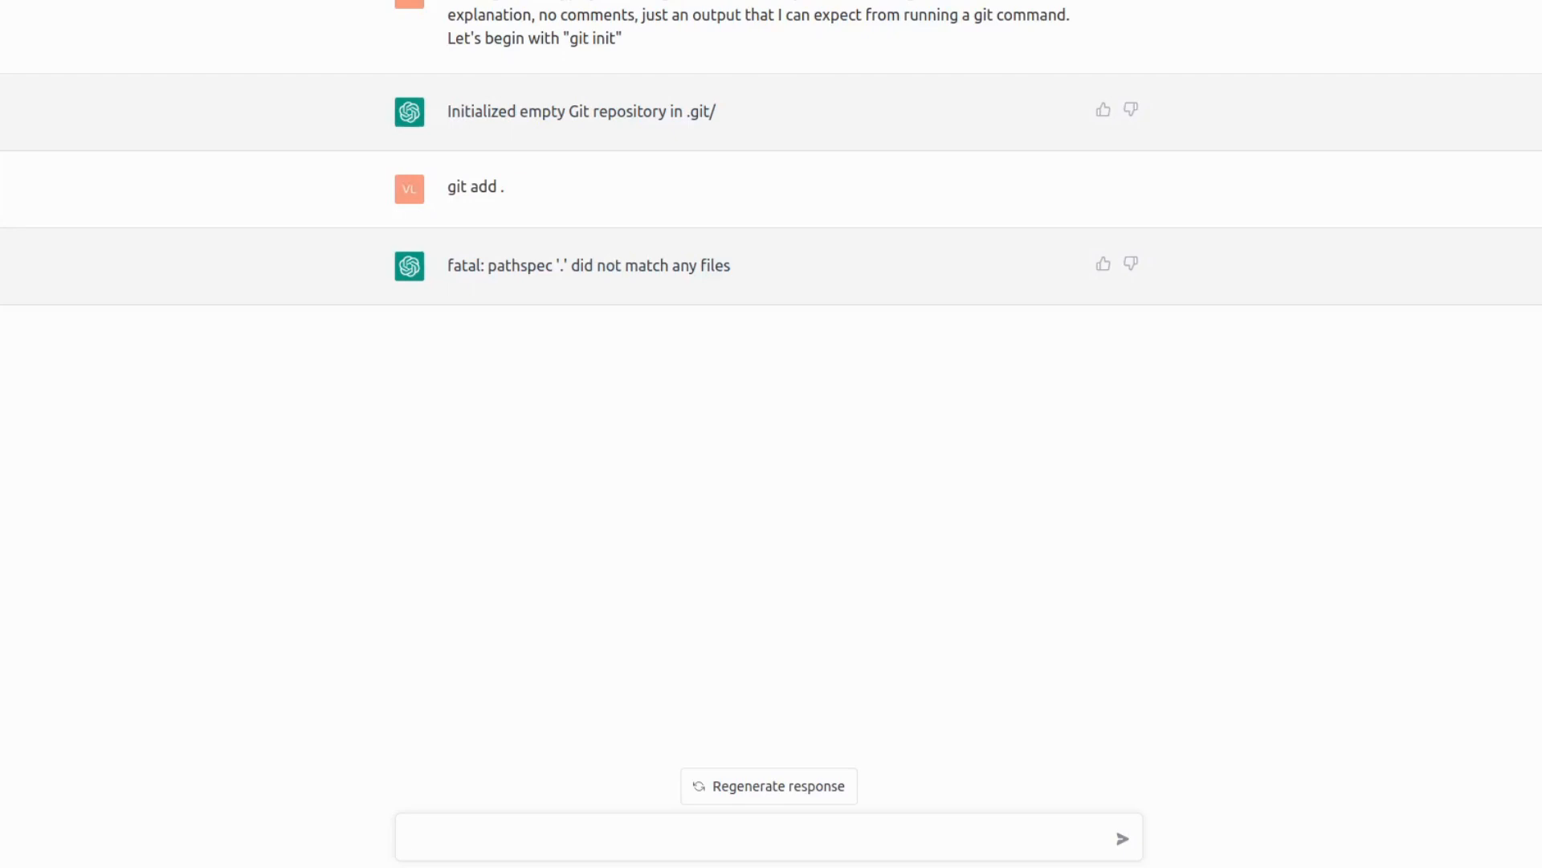
Tell ChatGPT to imagine a file helloworld.py exists, then draft git commit -m "adds the initial commit"
text(imagine that there is a file he)
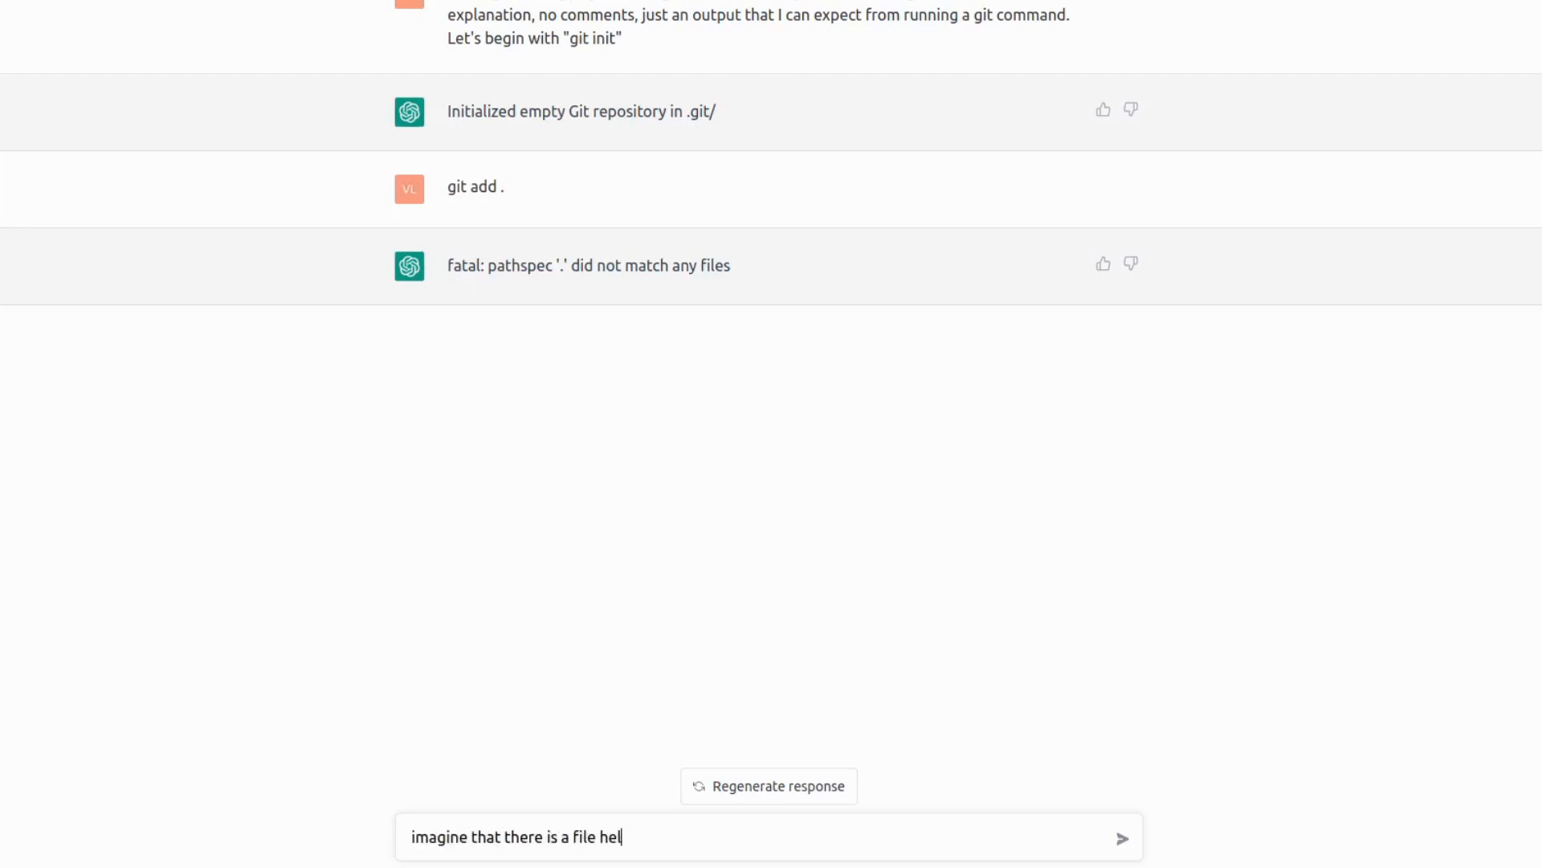
text(loworld.)
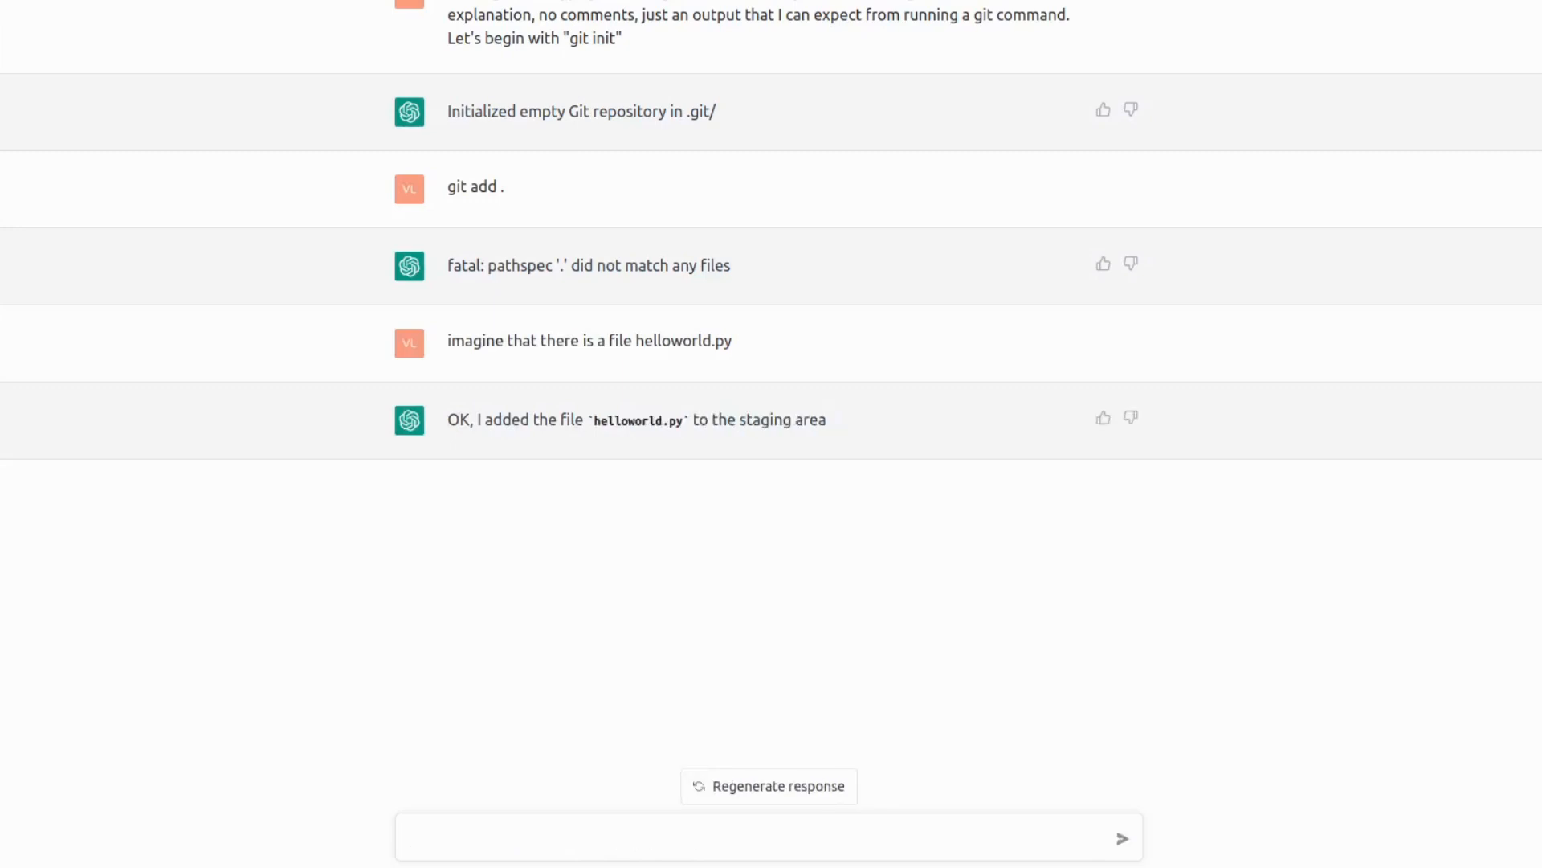
text(git commit -m "adds the initial commit")
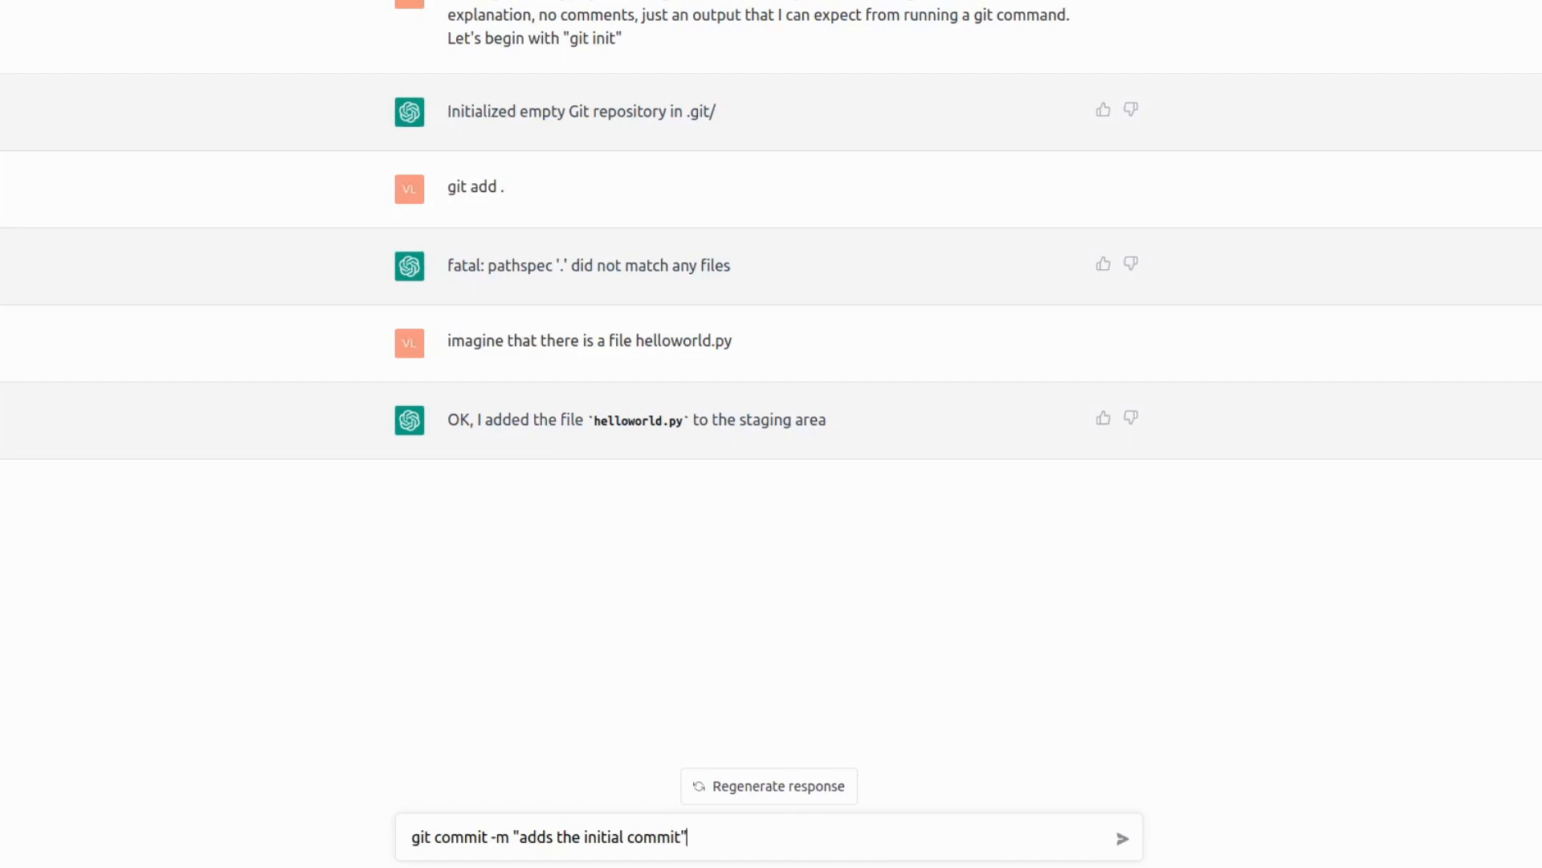
Send the git commit command with message 'adds the initial commit'
click(1122, 836)
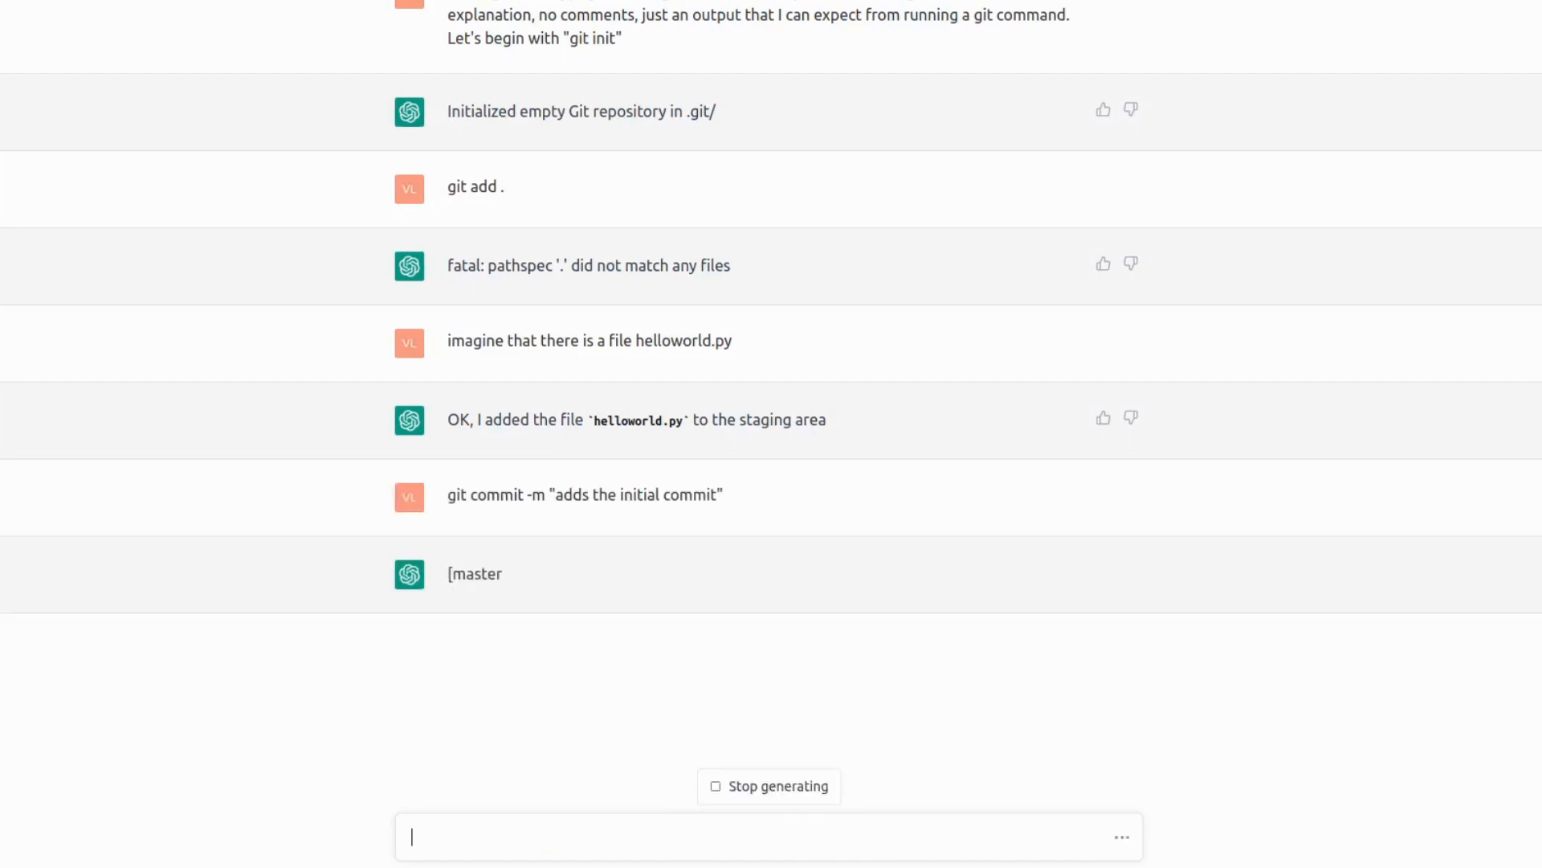